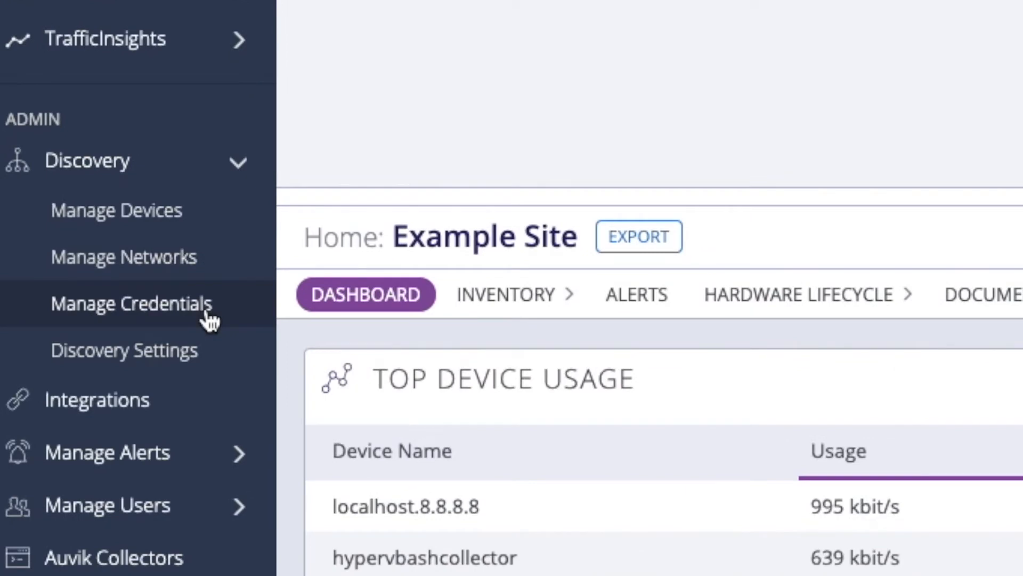
- Go to Manage Credentials under Admin > Discovery to see the existing SNMP credentials
click(130, 303)
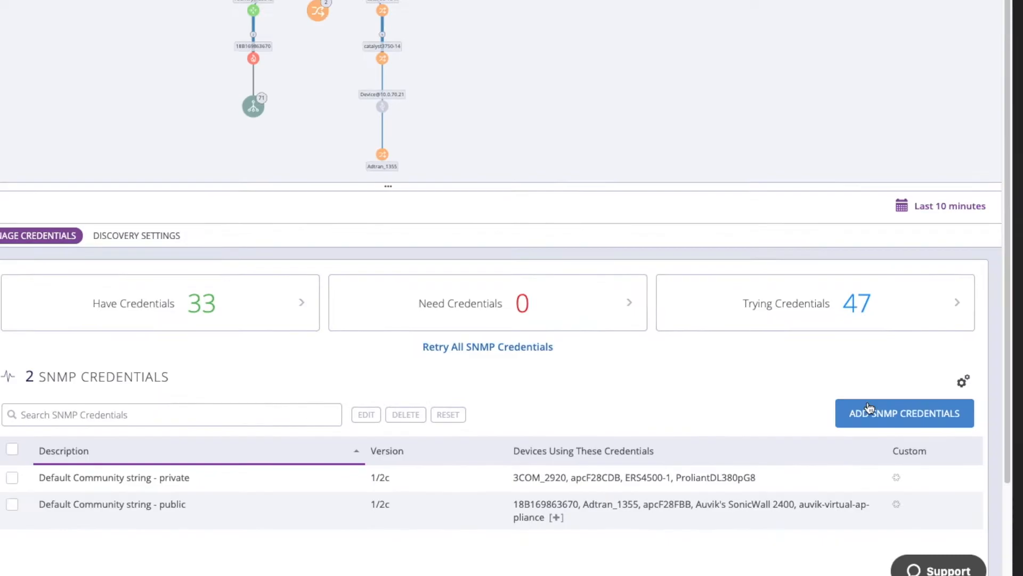
click(904, 413)
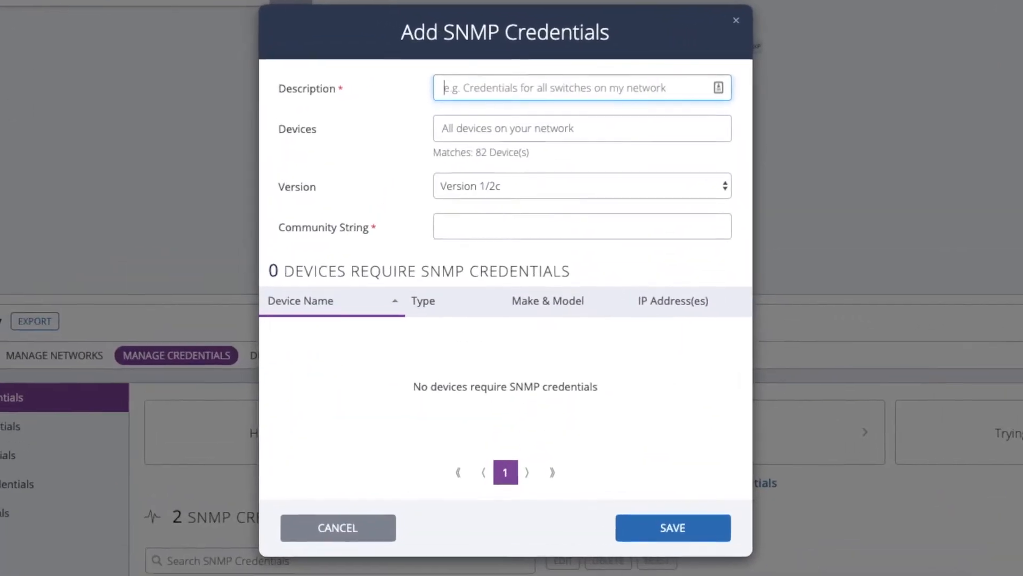
text(Common SNMP)
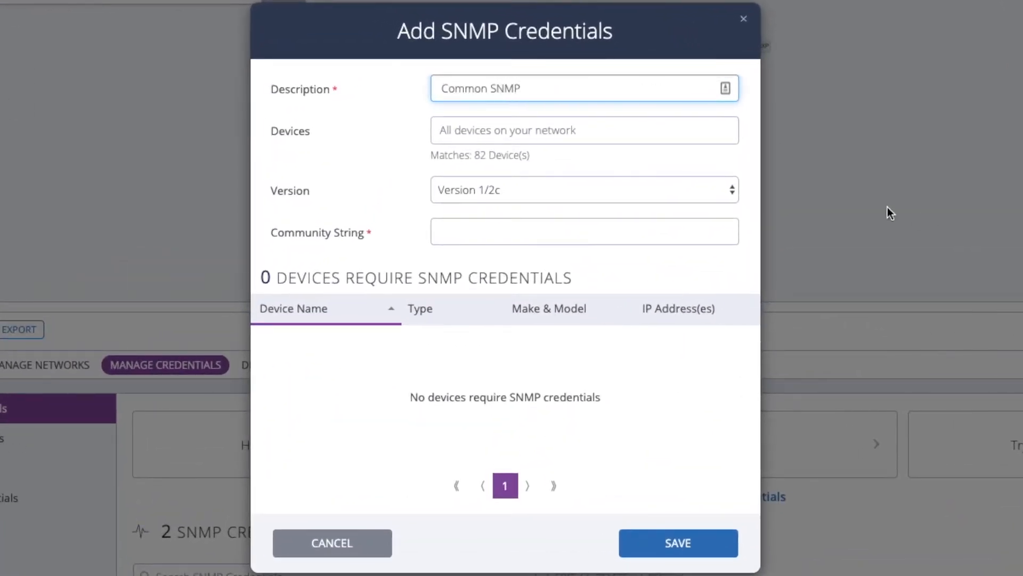
click(585, 189)
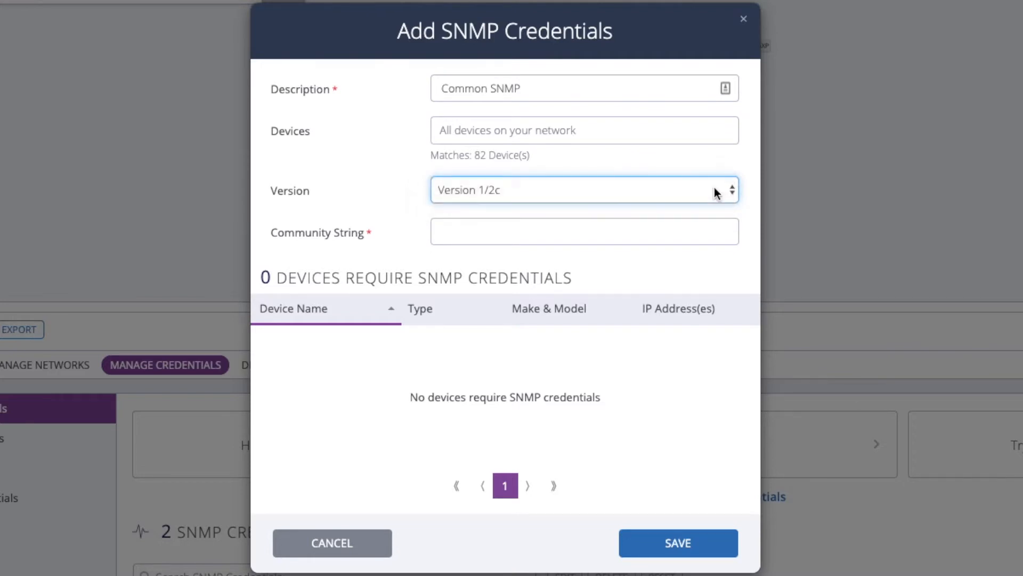
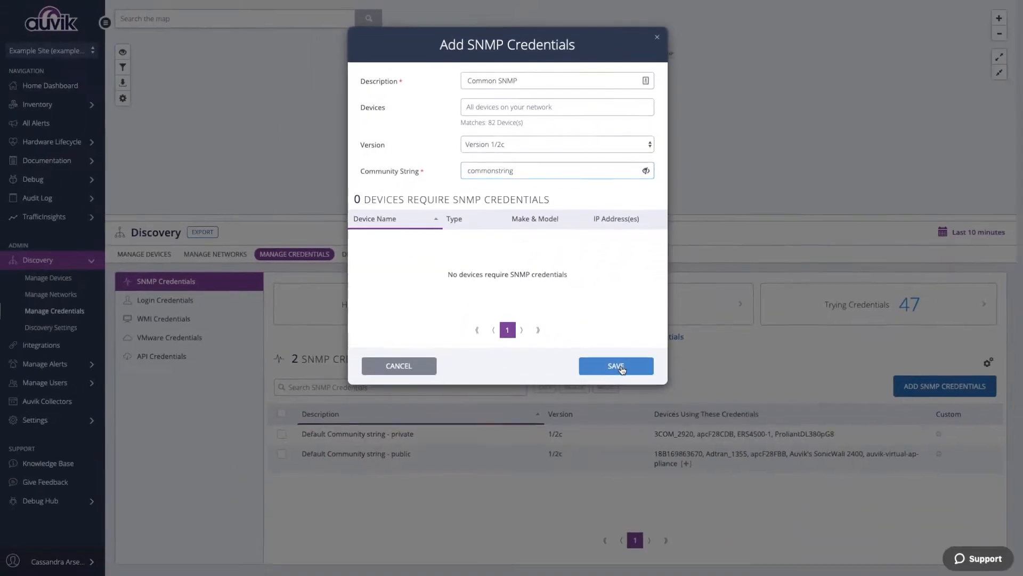
click(616, 366)
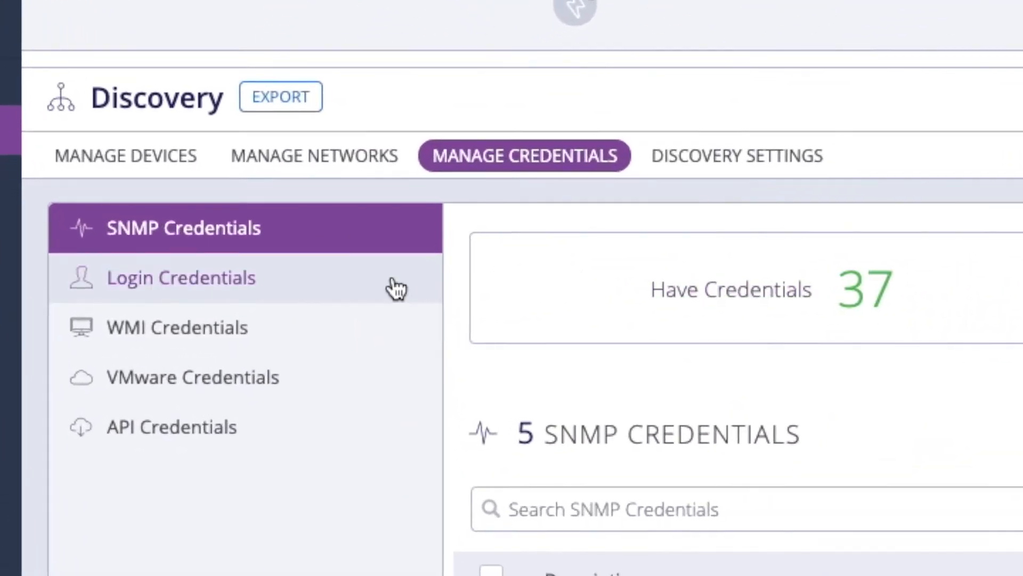
- Start a login credential 'Cisco Switch Login' with username 'switch' and move on to choosing its devices
click(181, 277)
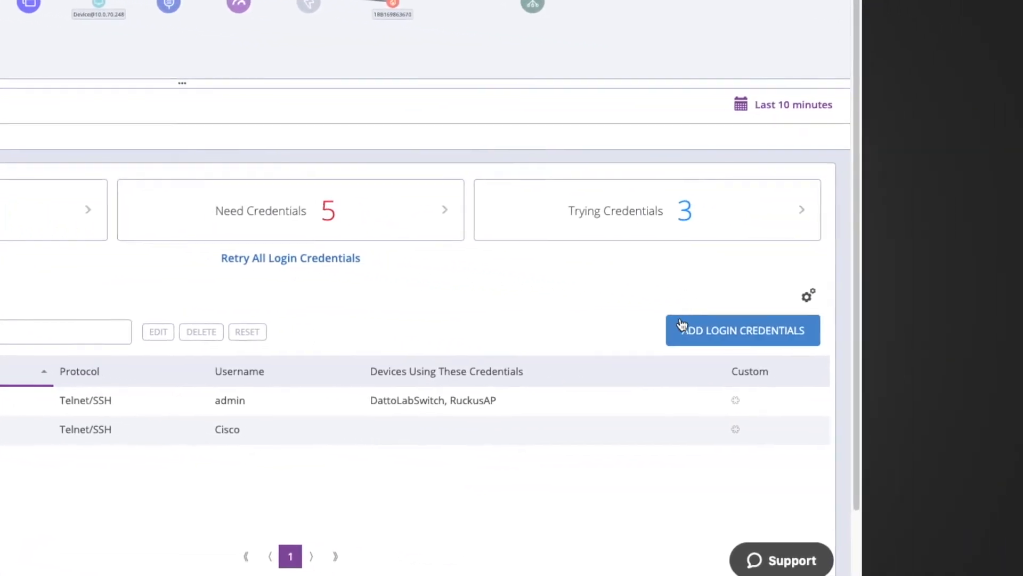
click(743, 330)
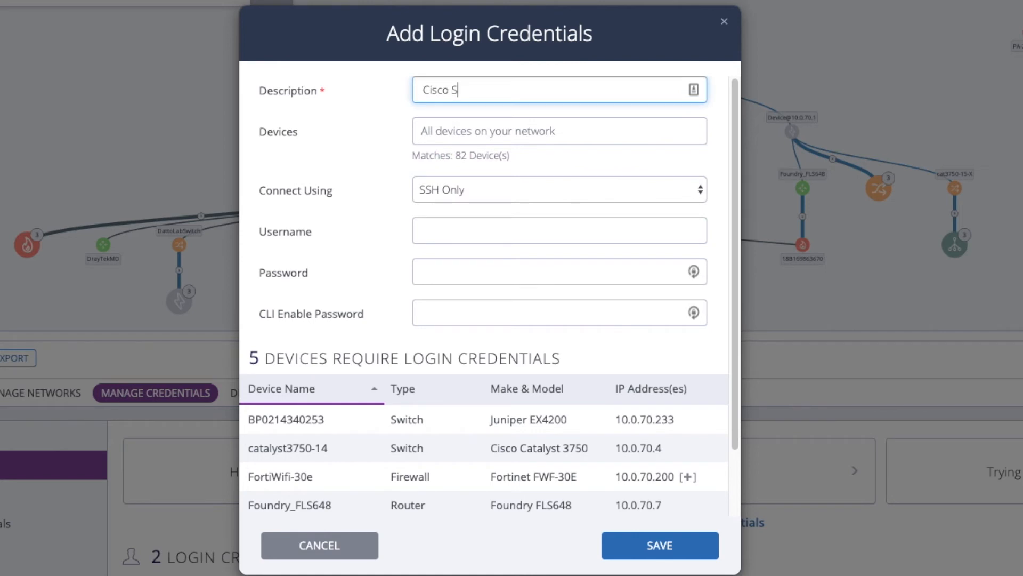
text(witch Login)
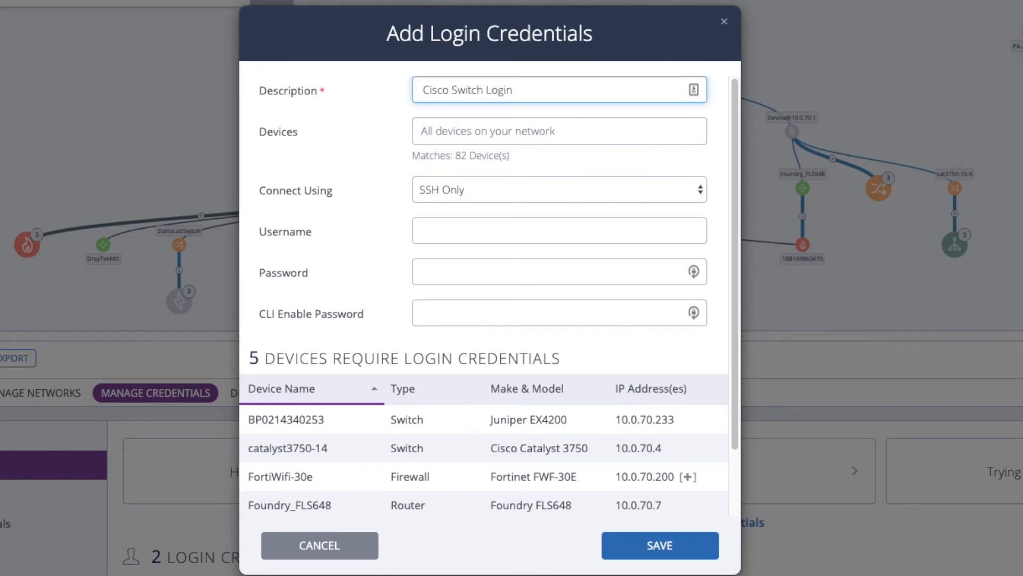
text(switch)
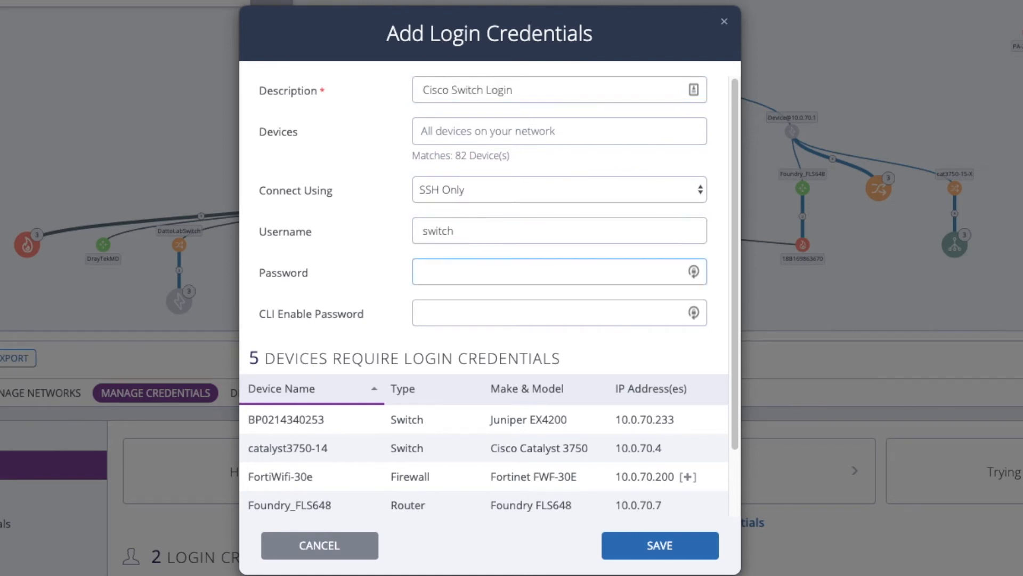
click(559, 131)
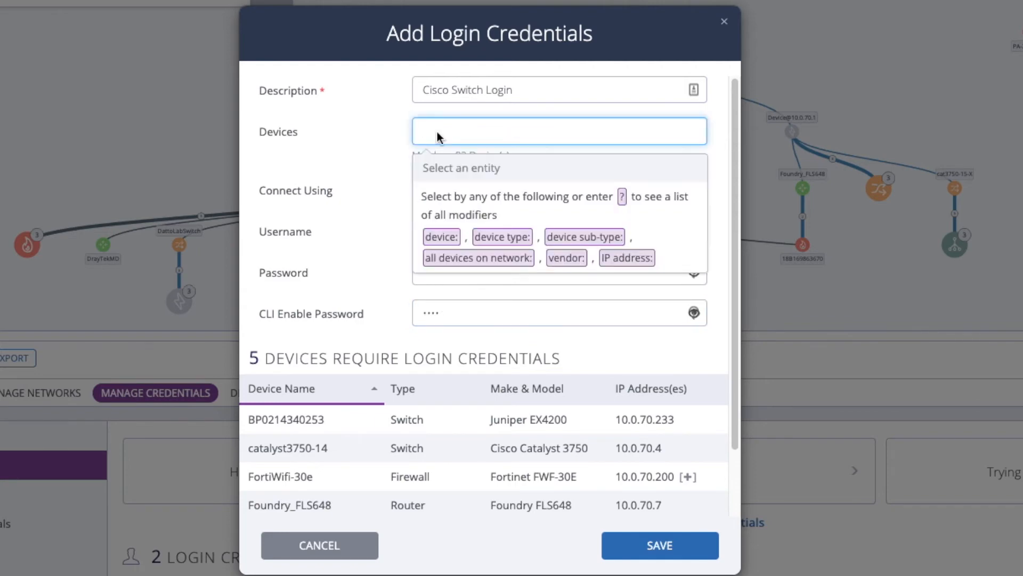